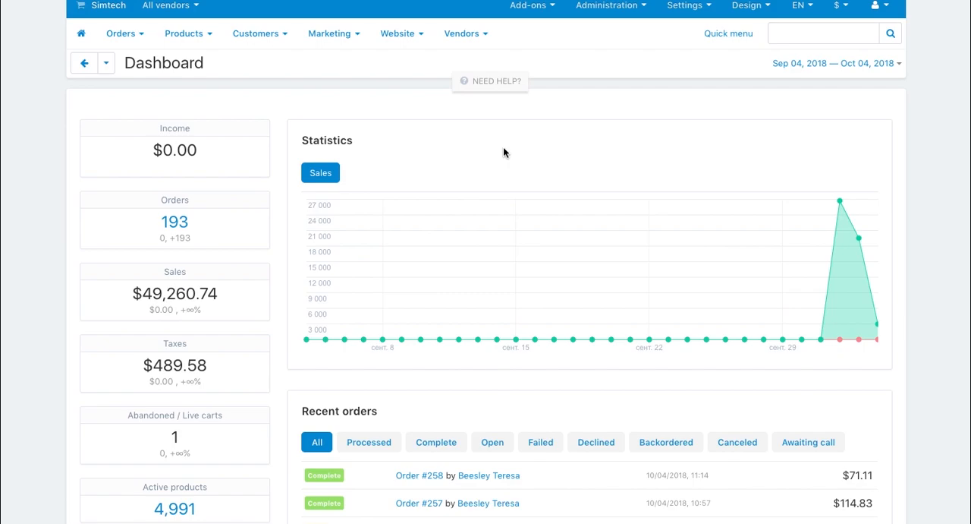
Open Manage add-ons and search the page for 'comm' to find Common Products for Vendors.
click(527, 5)
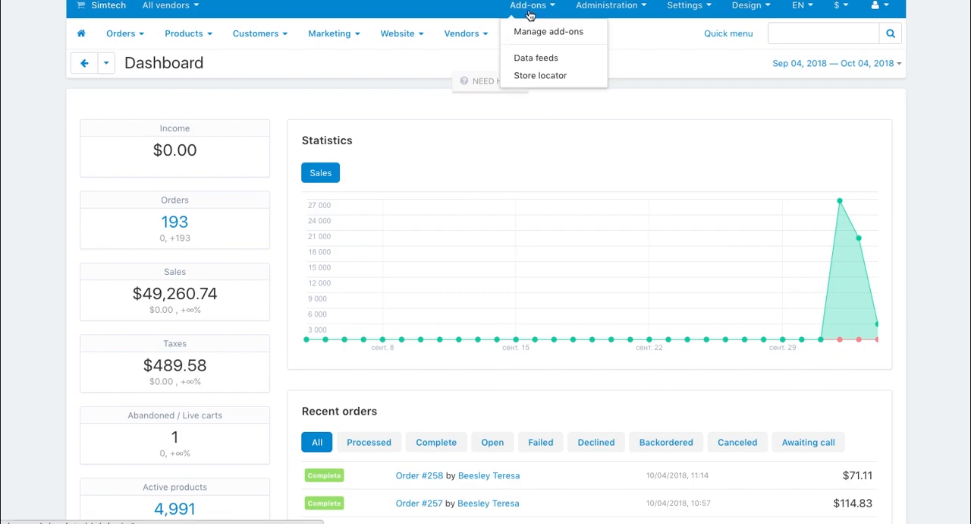
click(550, 32)
text(comm)
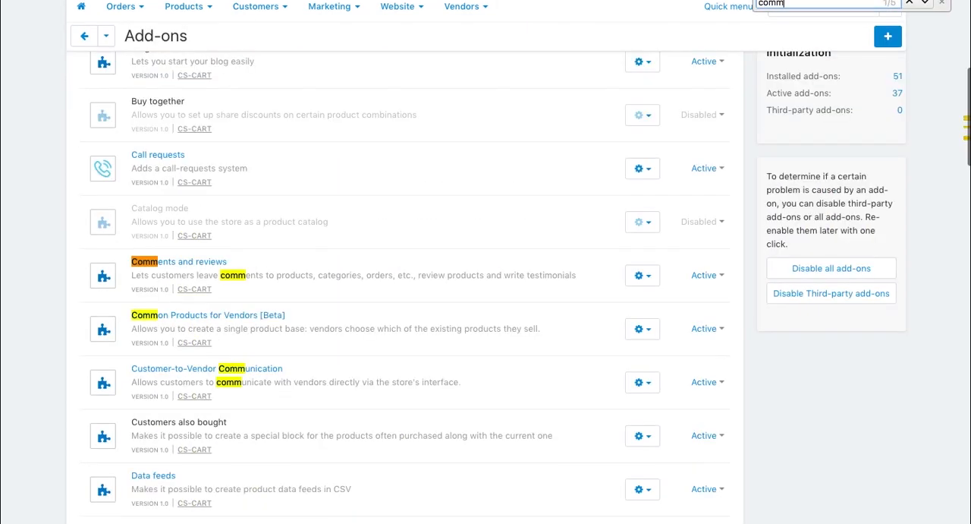
mouse_move(233, 318)
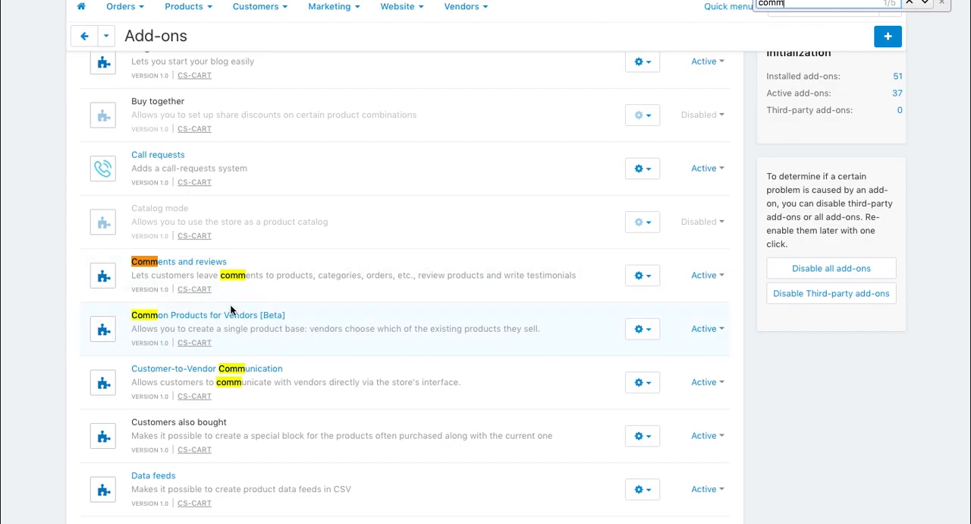
mouse_move(306, 322)
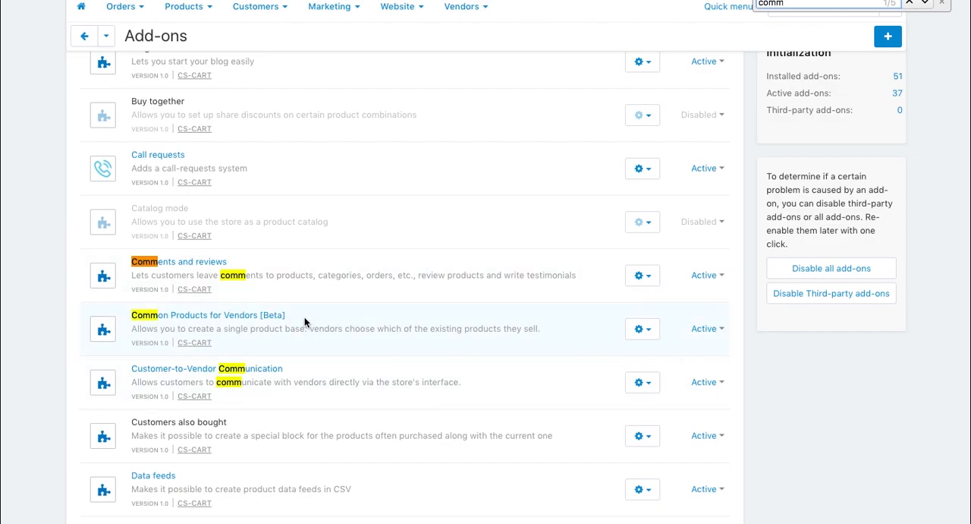
Save Common Products for Vendors settings with 'Allow vendors to create products' checked.
click(642, 328)
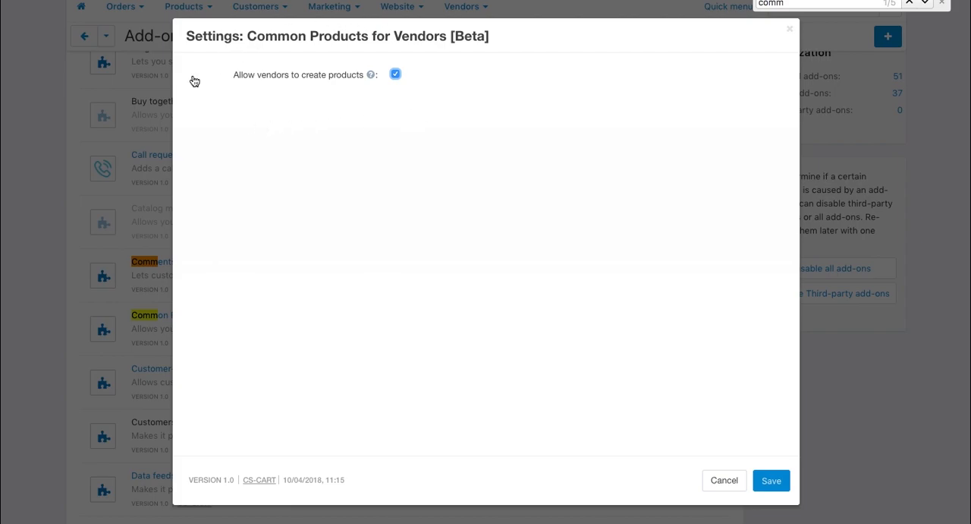
click(724, 480)
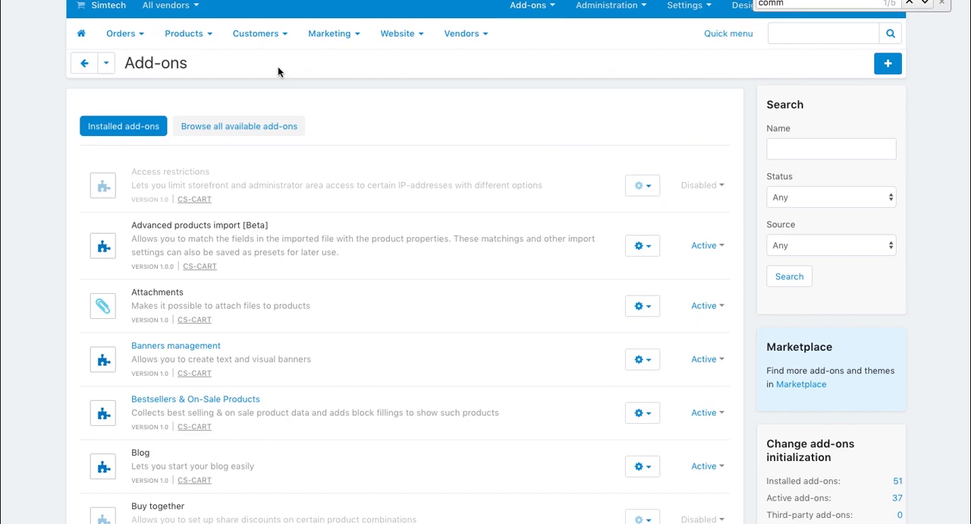
Open Products > 'Products that vendors can sell', listing three common products.
click(184, 33)
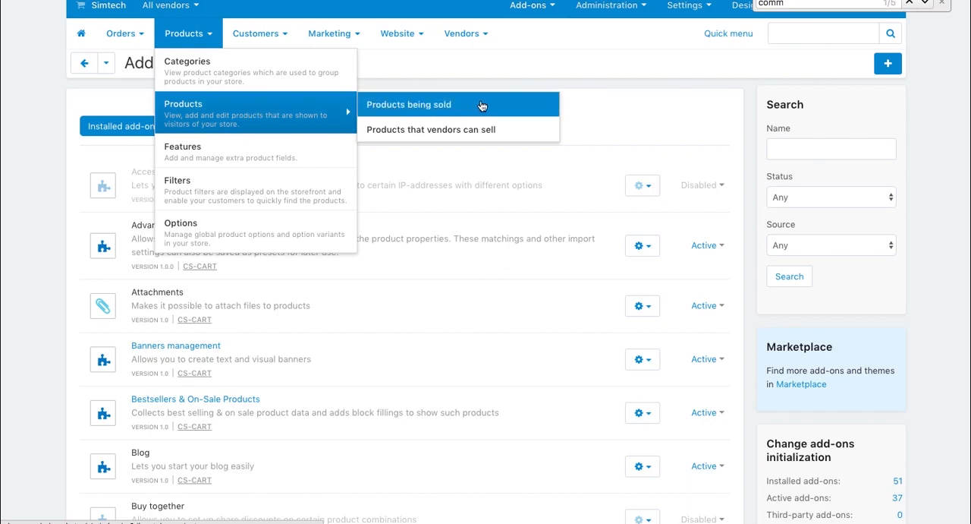
mouse_move(488, 104)
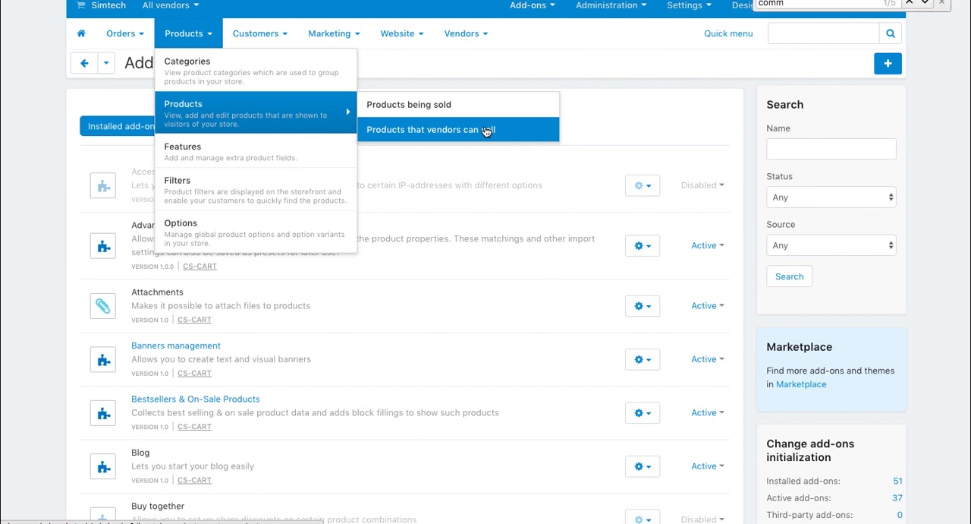
click(431, 129)
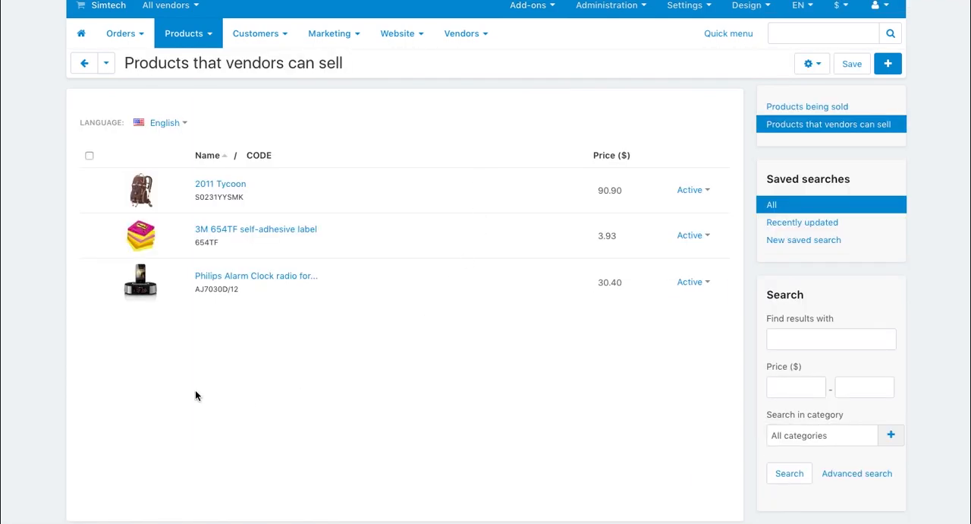
mouse_move(196, 5)
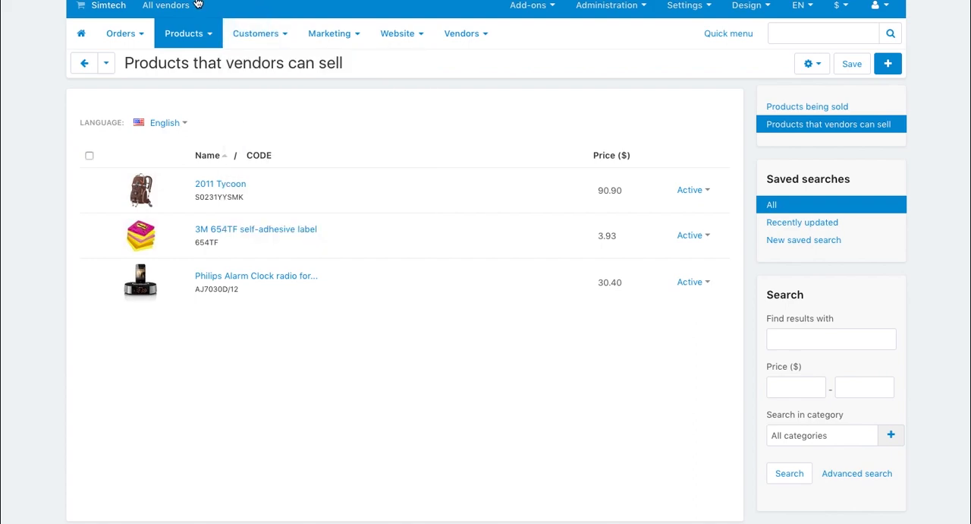
Switch the top-bar vendor selector from All vendors to Stark Industries.
click(165, 7)
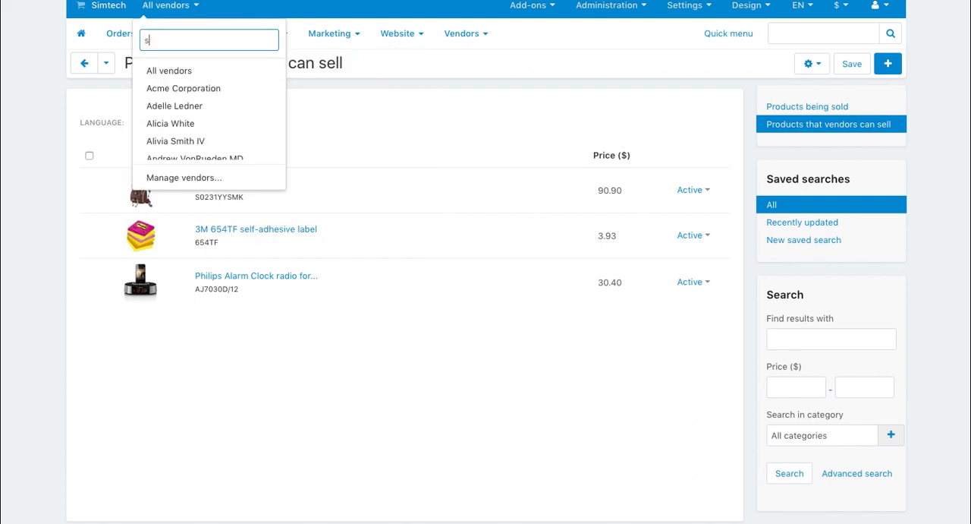
text(tark)
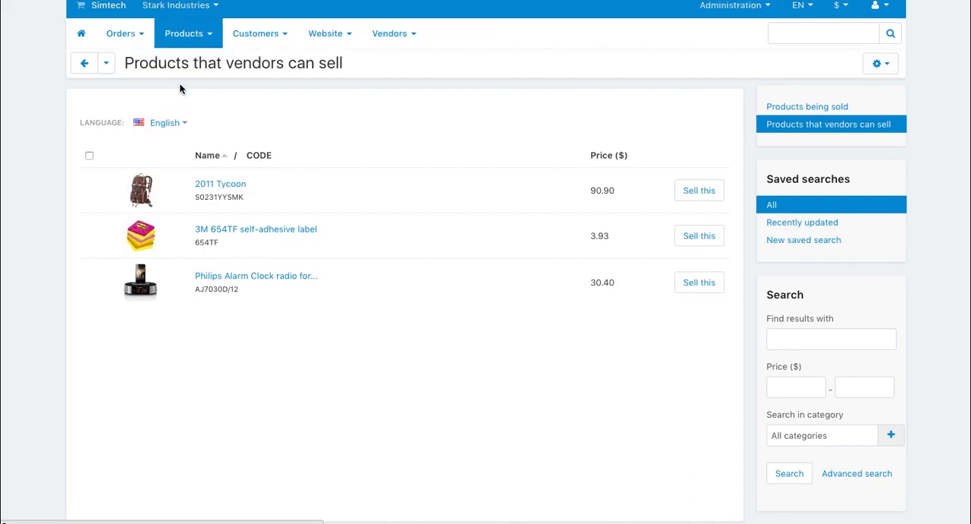
mouse_move(372, 344)
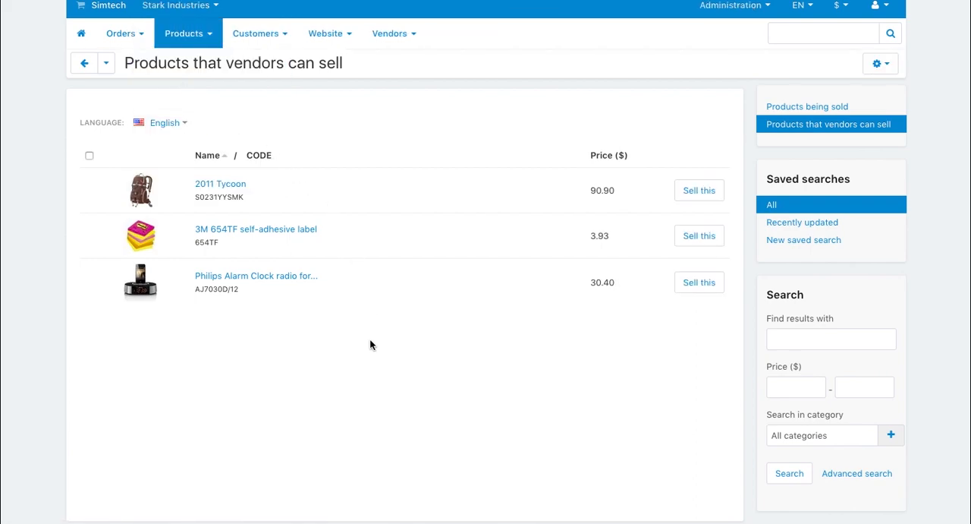
mouse_move(391, 338)
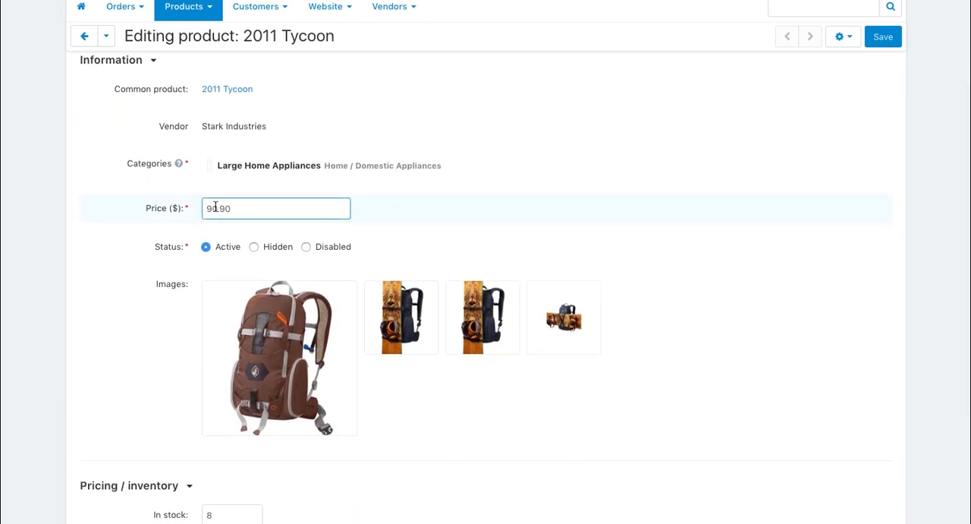
Save Stark Industries' 2011 Tycoon listing at price 88.90.
scroll(down, 3)
text(88.9)
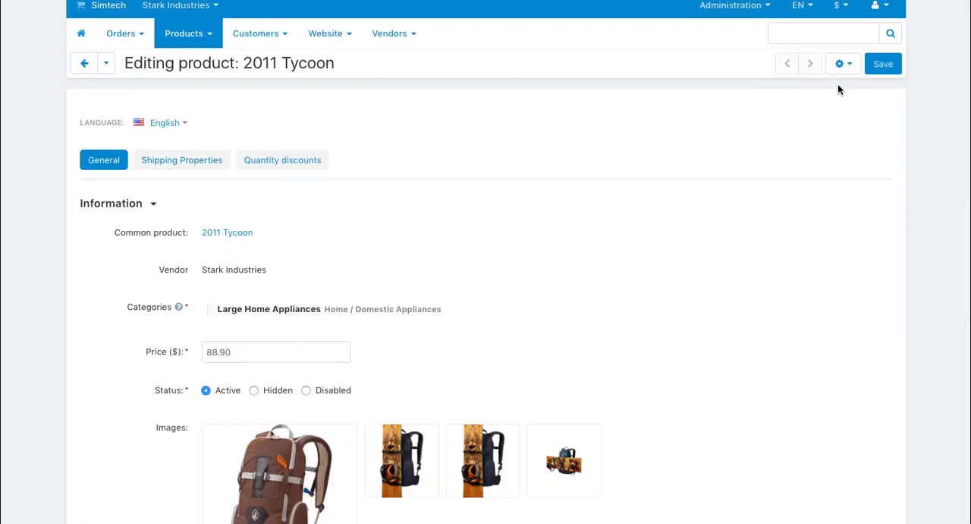
click(882, 63)
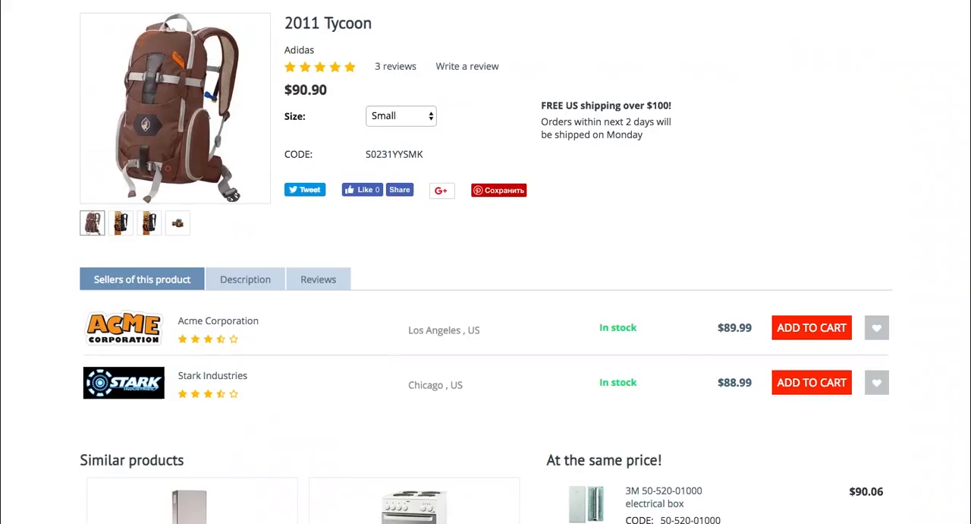
mouse_move(808, 201)
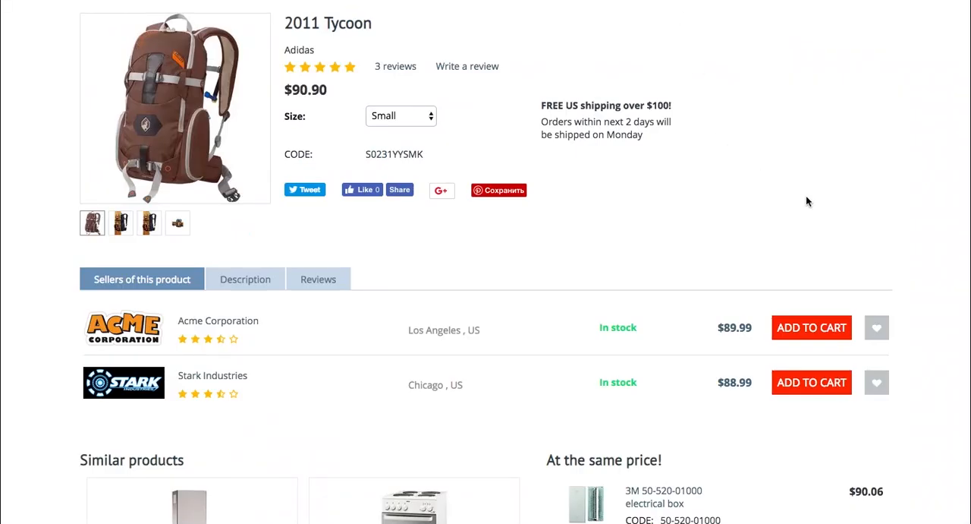
Scroll the 2011 Tycoon storefront page past Acme Corporation and Stark Industries sellers.
scroll(down, 3)
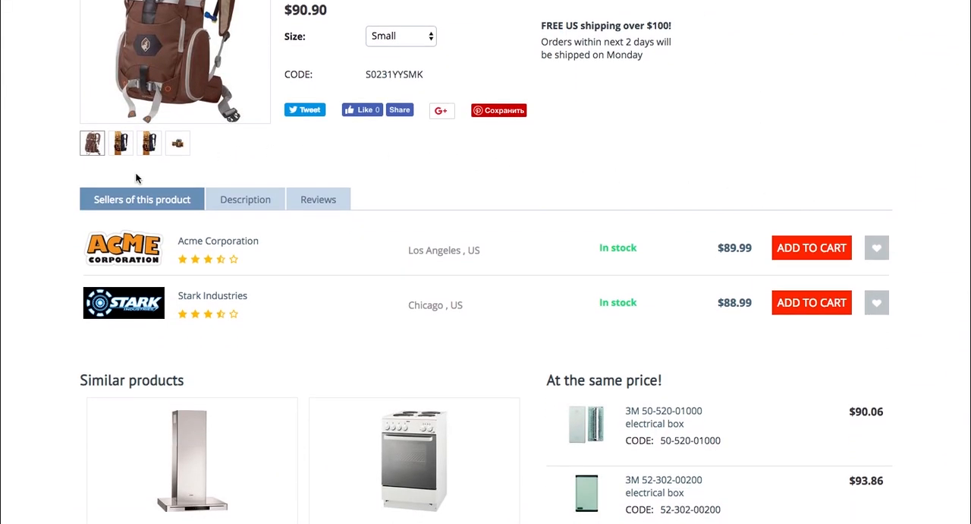